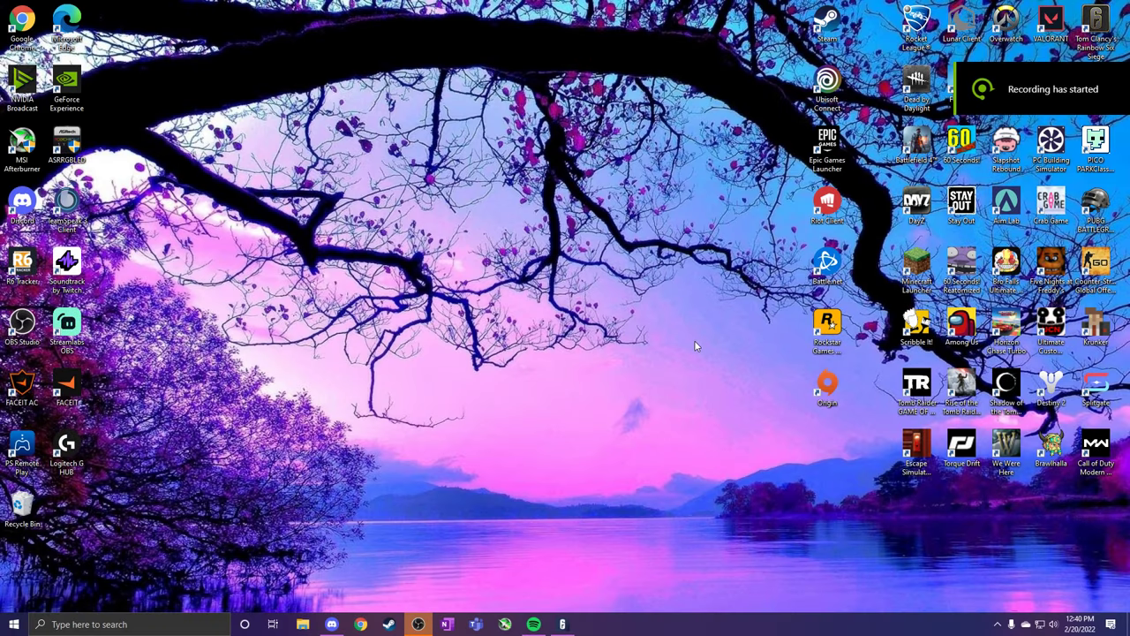
mouse_move(691, 331)
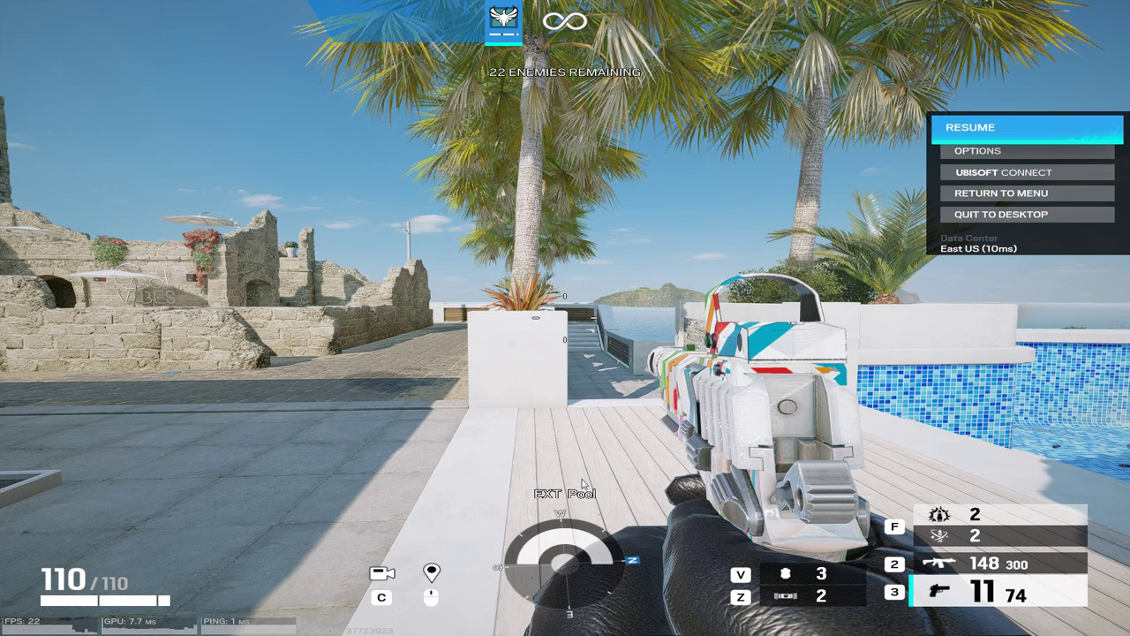
Step: Open Display settings from the desktop menu and scroll to the Multiple displays options
click(1001, 214)
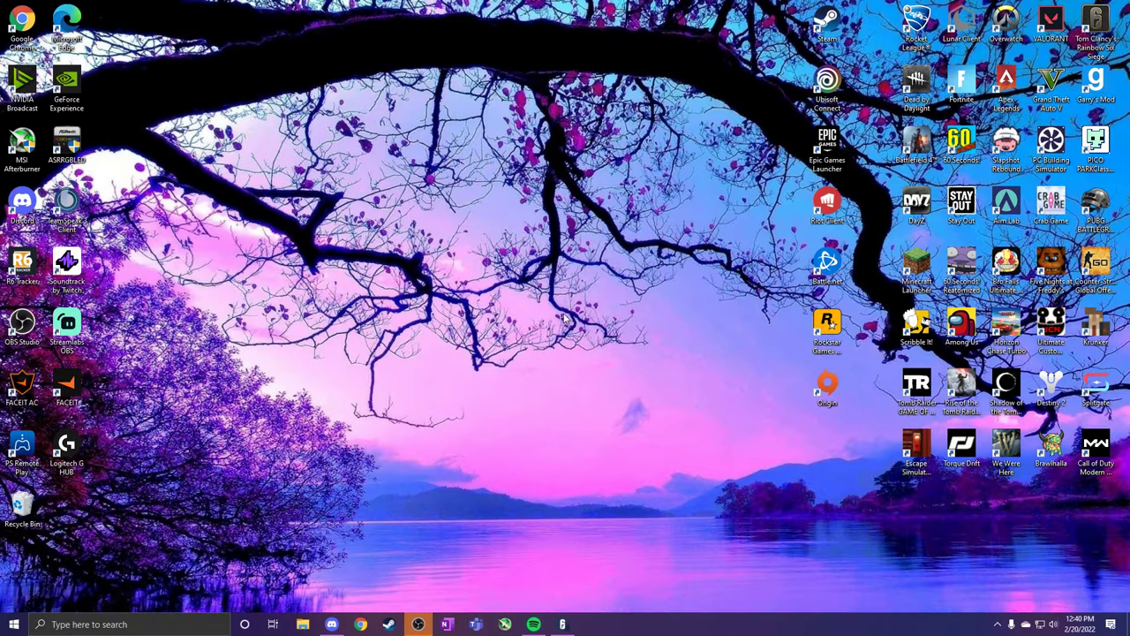
mouse_move(388, 513)
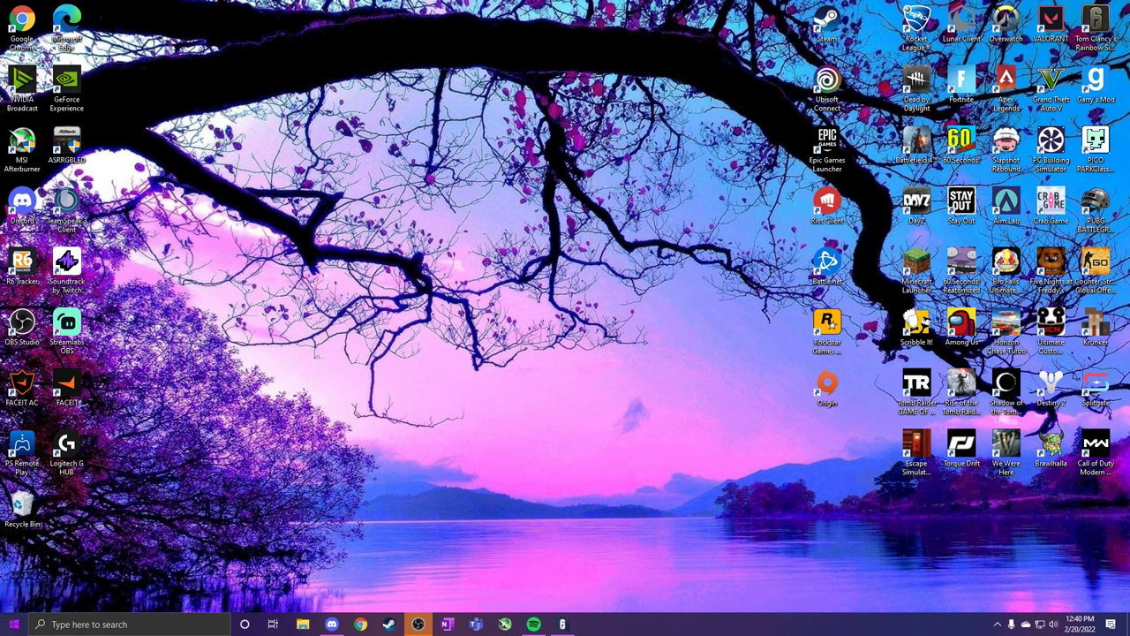
right_click(604, 500)
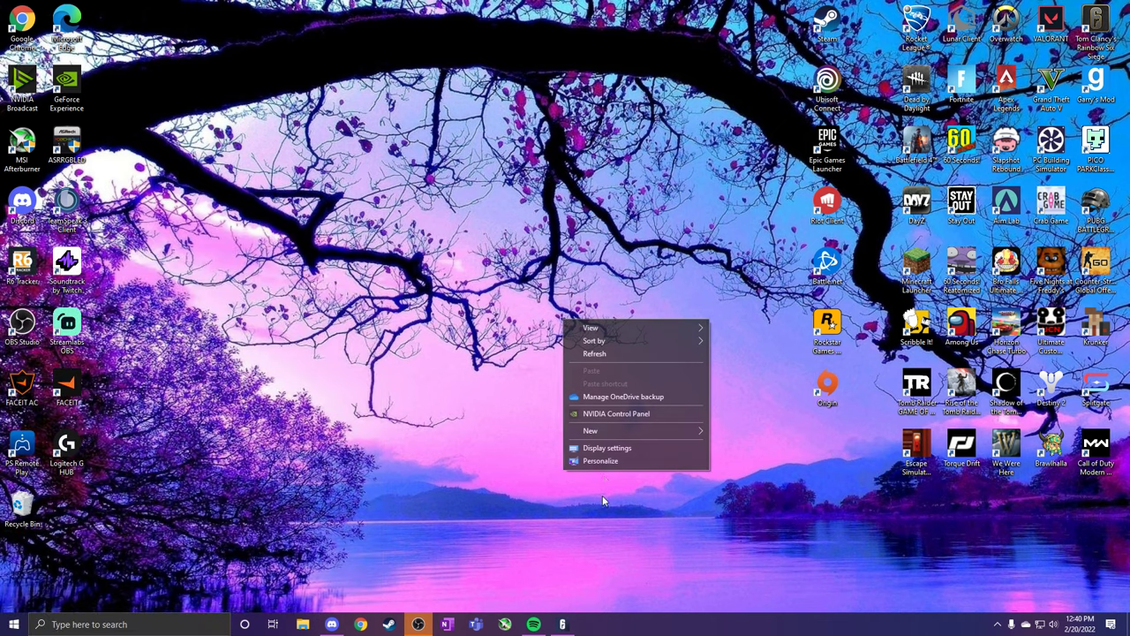
click(608, 447)
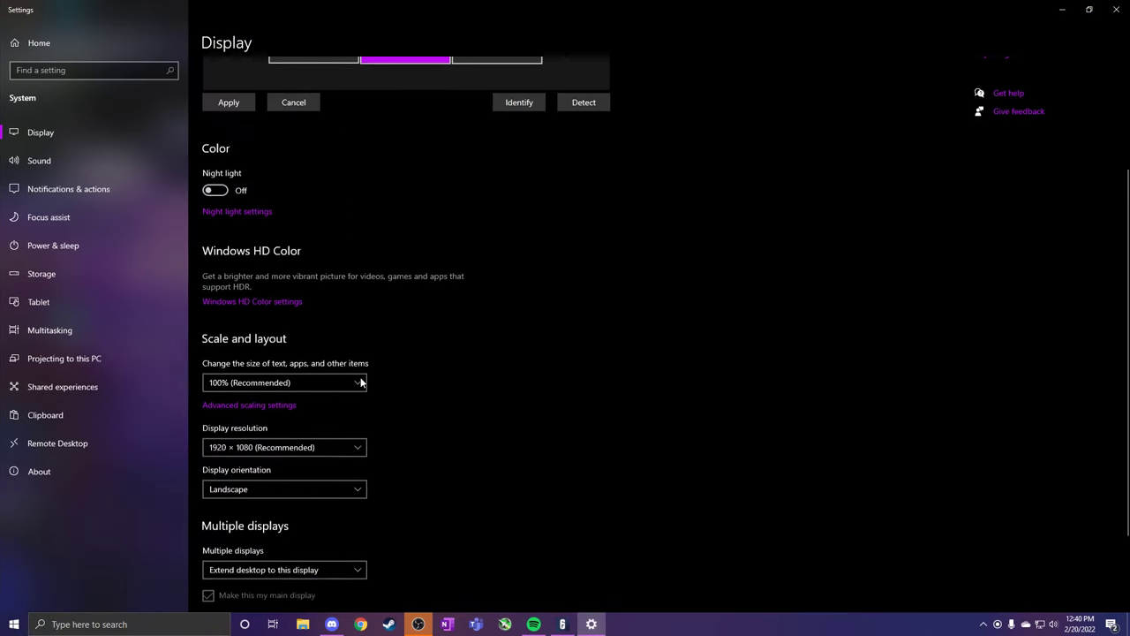
scroll(down, 3)
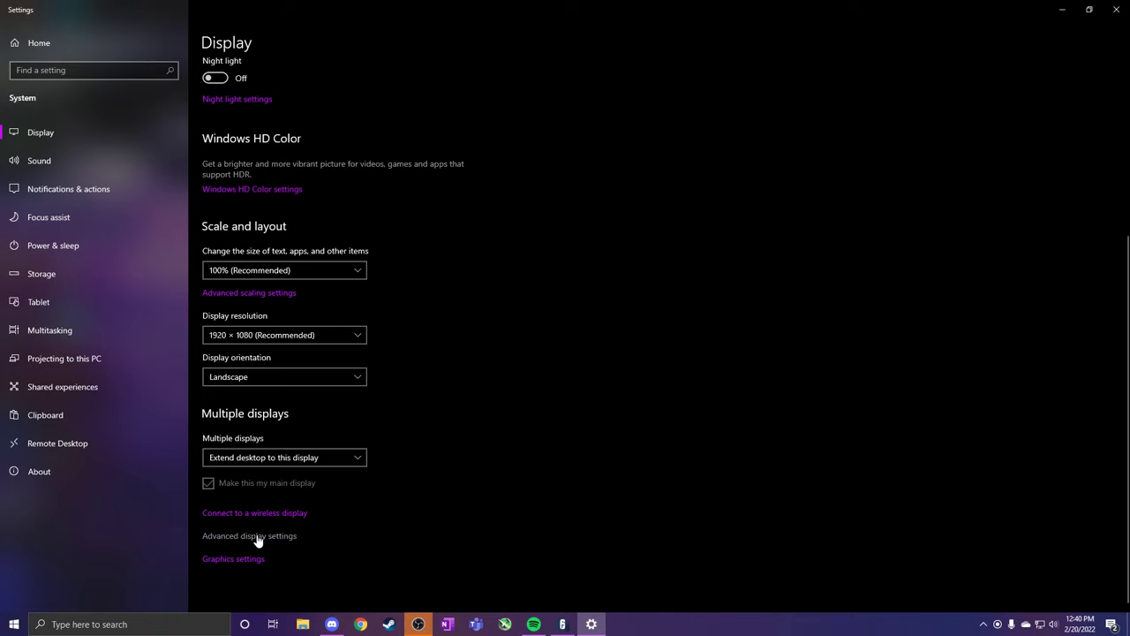
Step: In Advanced display settings, set Display 2's refresh rate to 60 Hz
click(249, 535)
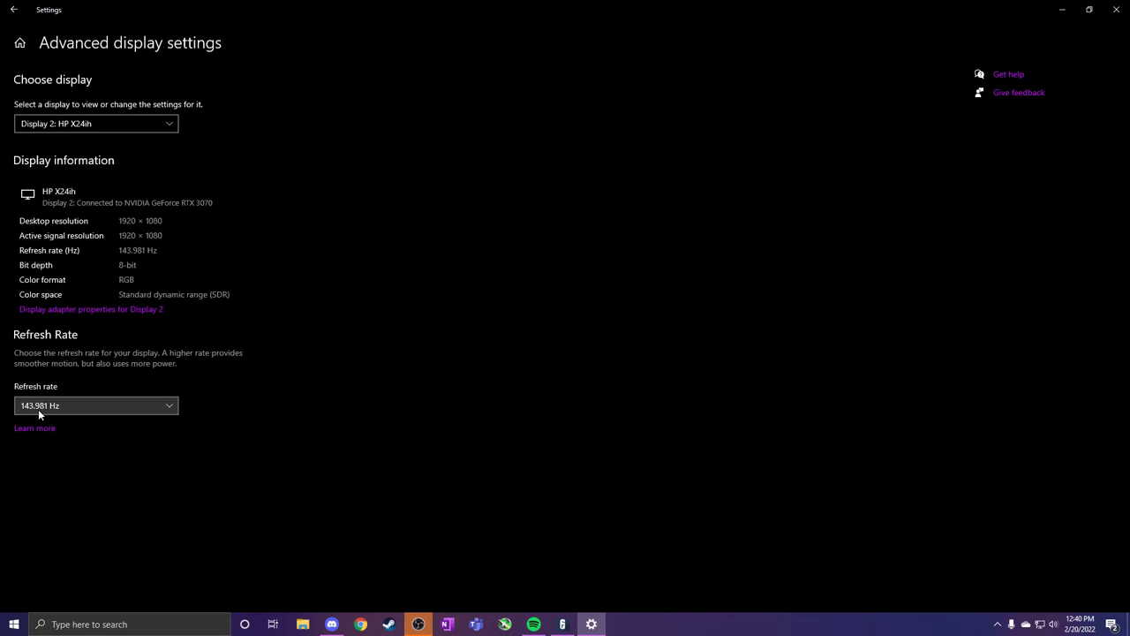
click(95, 405)
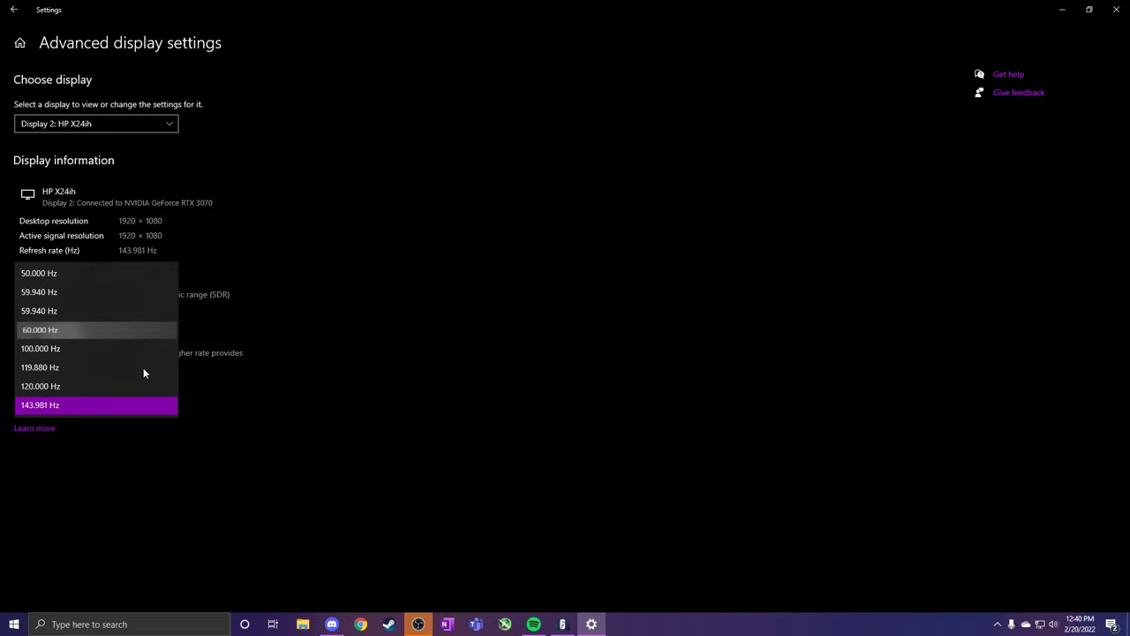
click(39, 329)
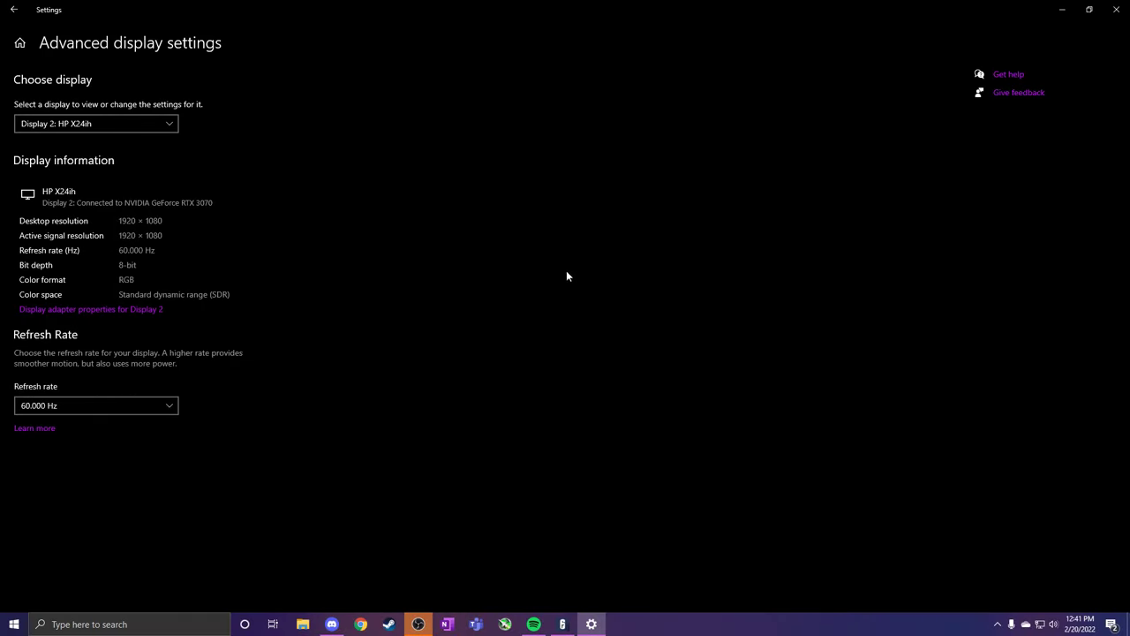
Step: Set the refresh rate back to 143.981 Hz and keep the changes
click(95, 406)
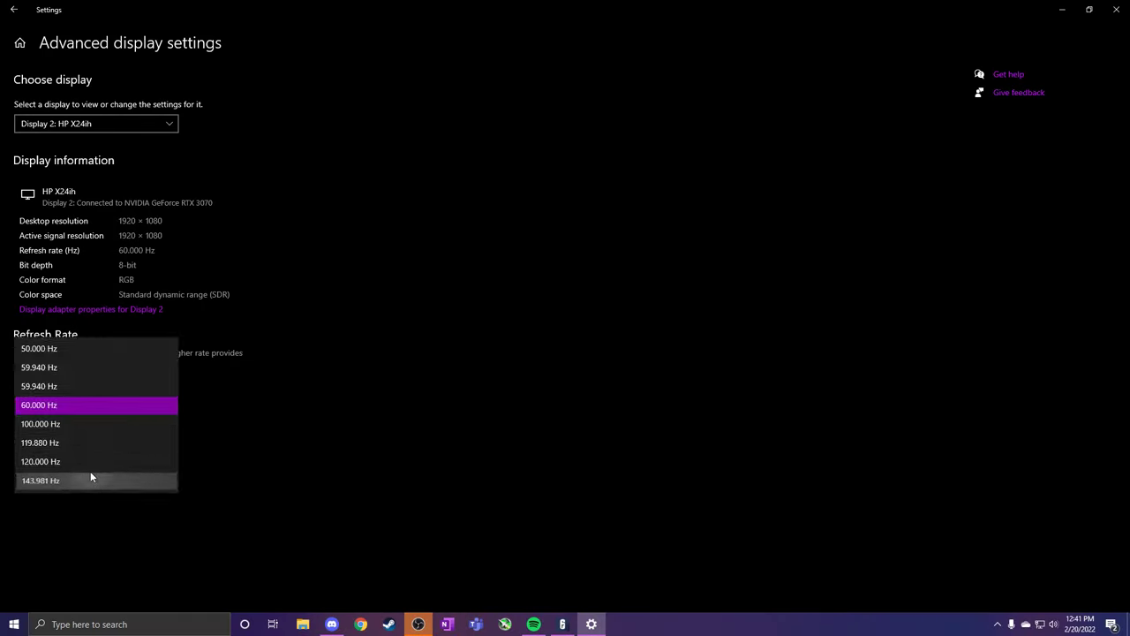
mouse_move(119, 452)
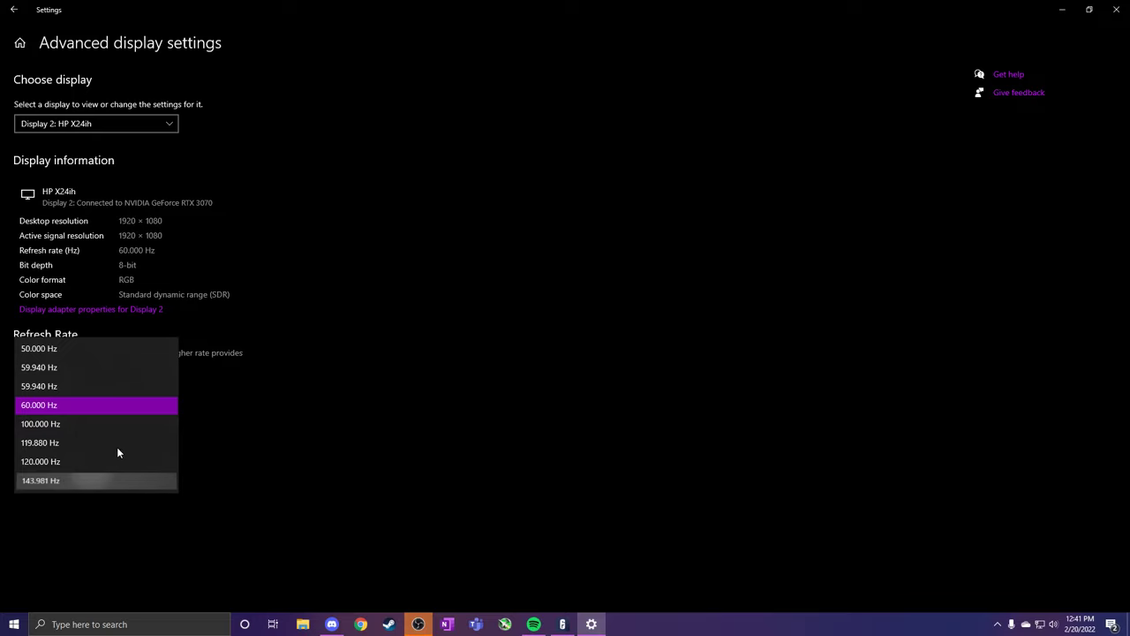
click(41, 480)
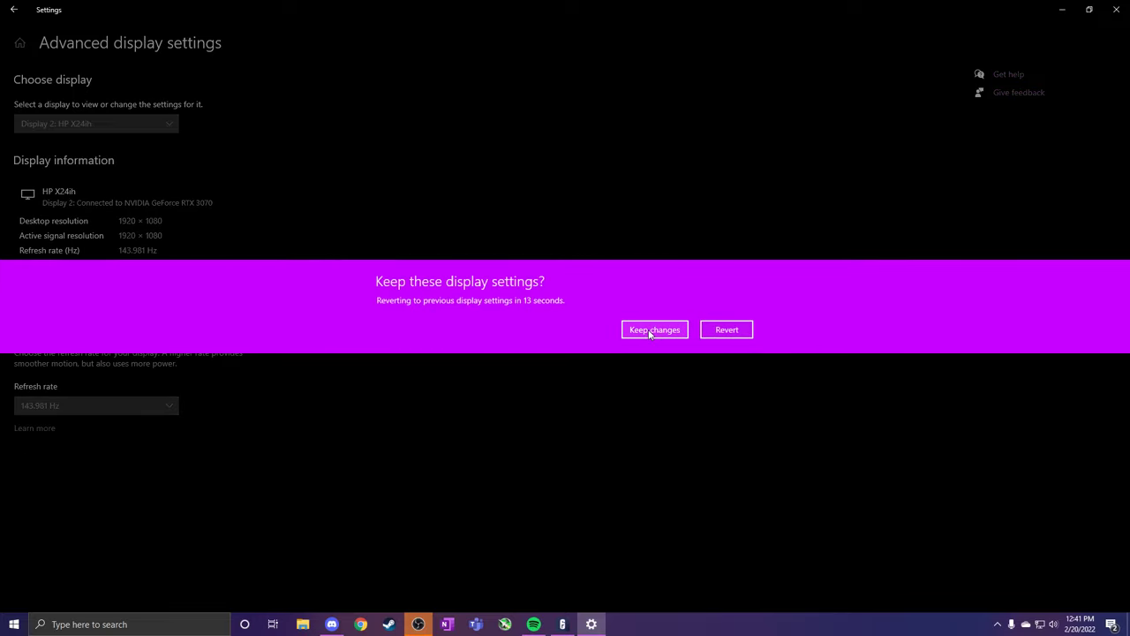
click(653, 329)
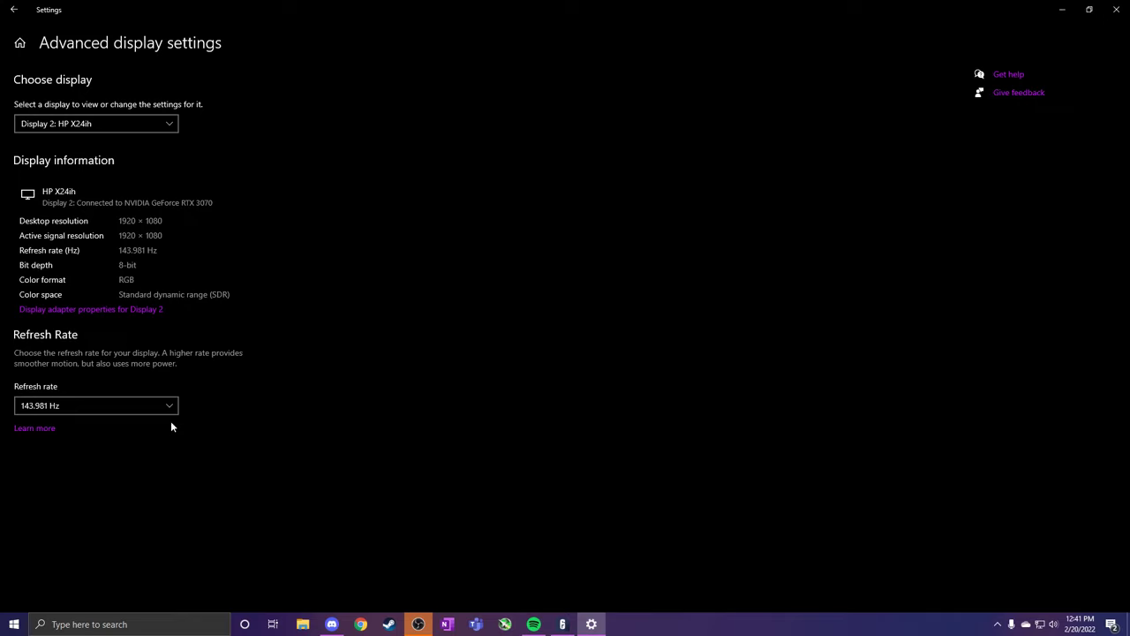
mouse_move(125, 405)
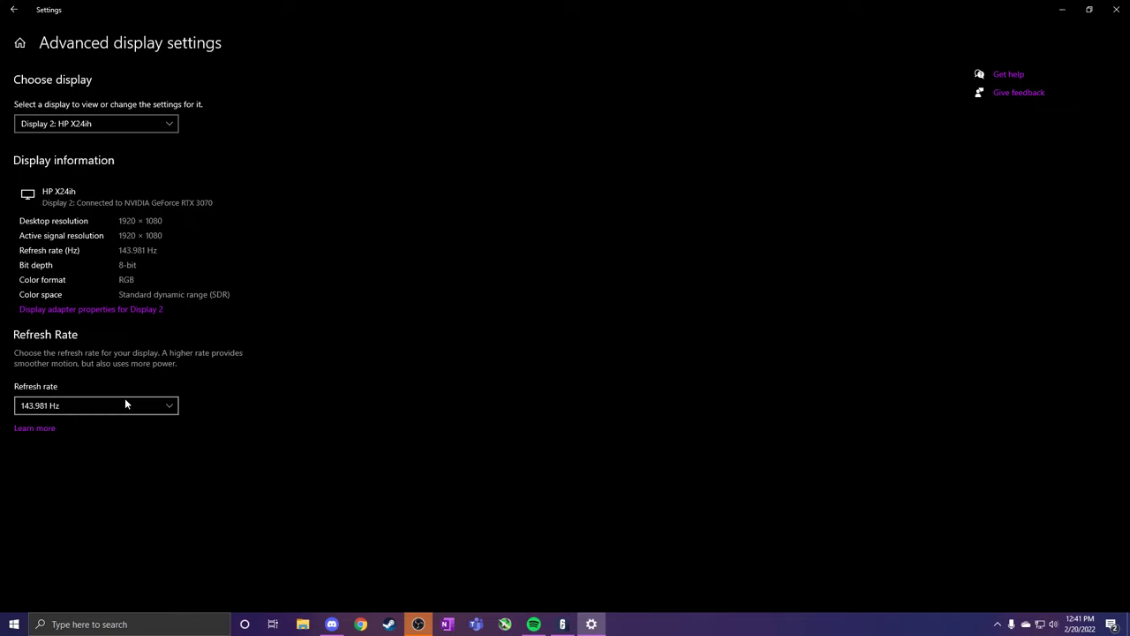
mouse_move(139, 405)
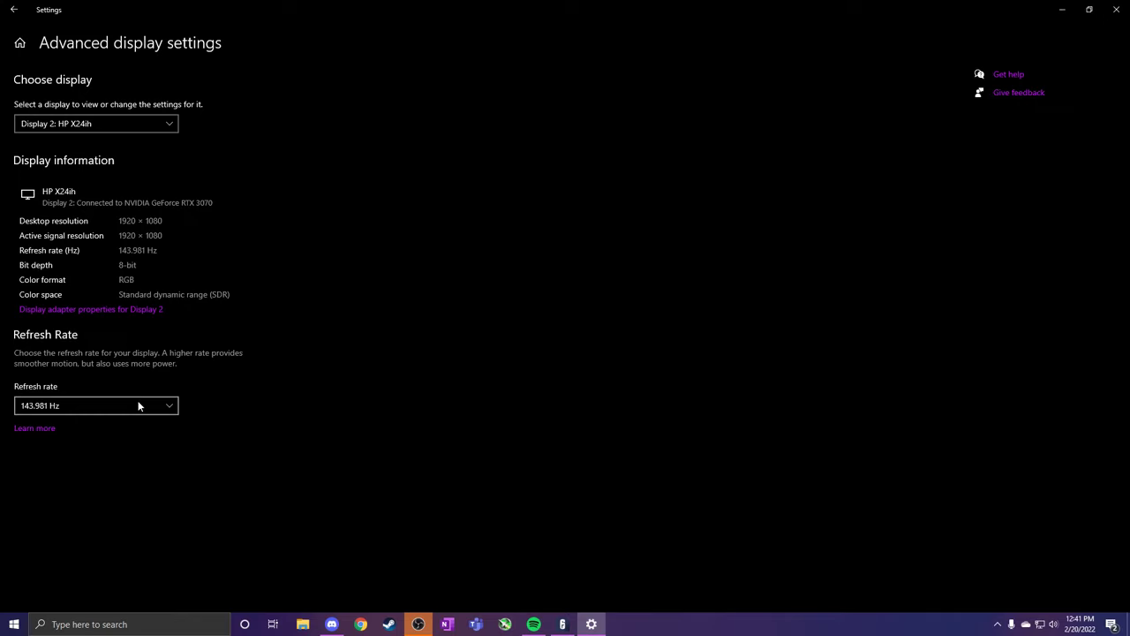
mouse_move(843, 19)
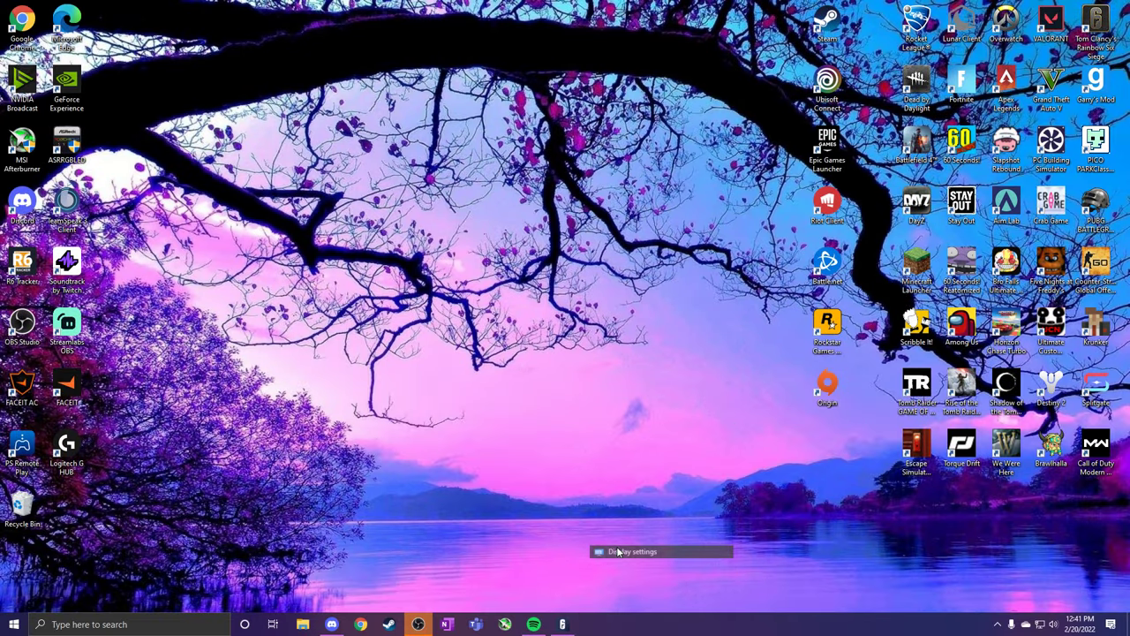
Step: Restore Settings and check that Advanced display settings still list 143.981 Hz as current
click(633, 551)
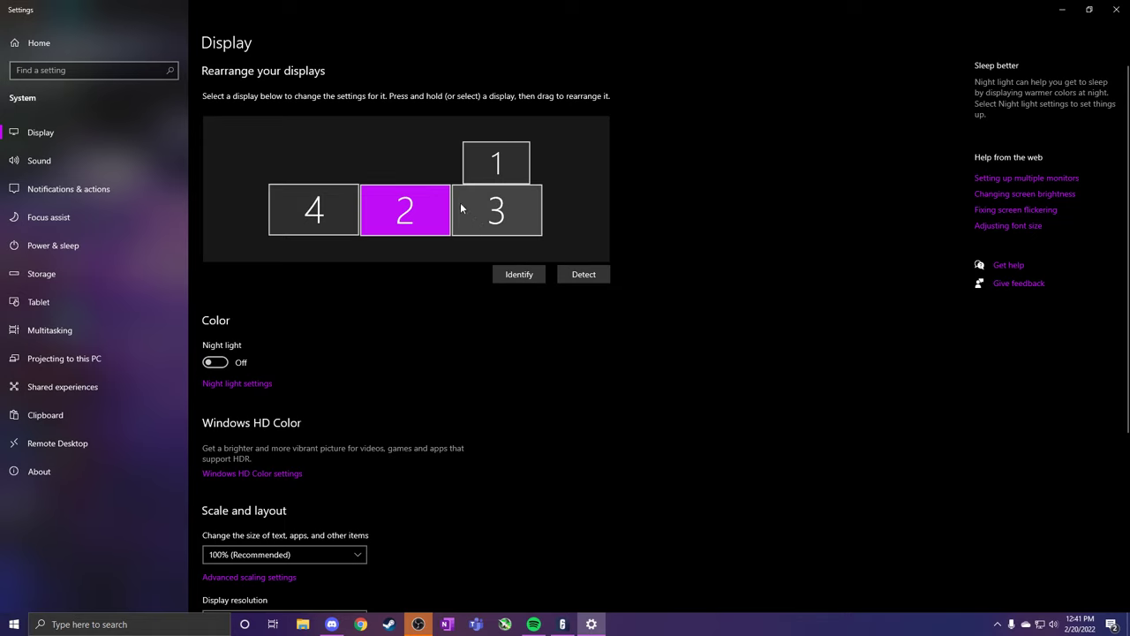
scroll(down, 3)
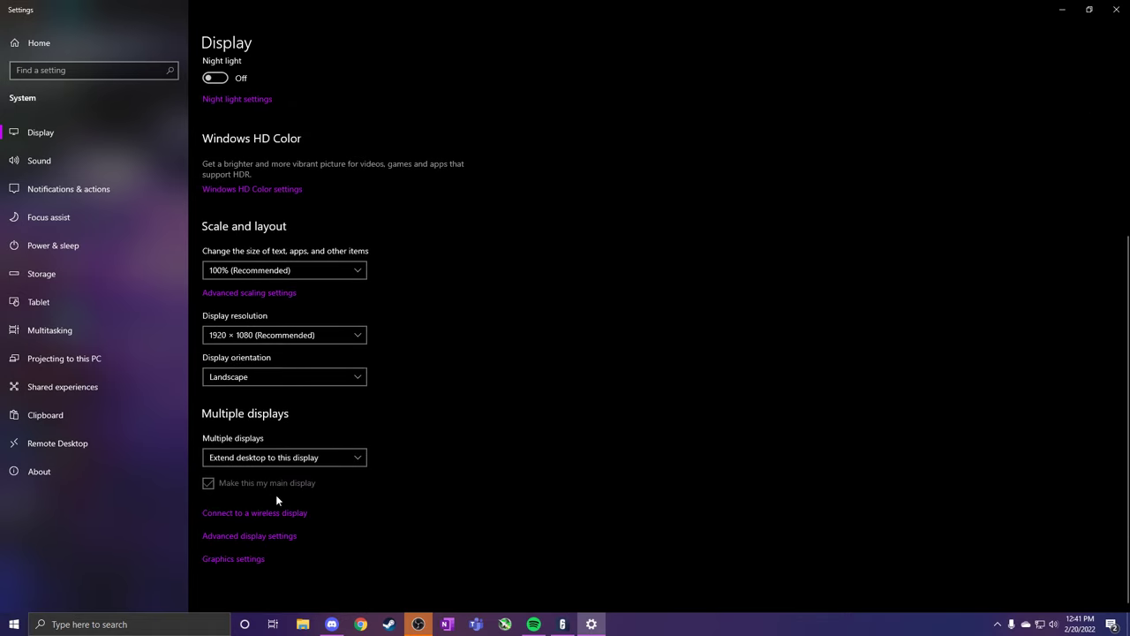
click(249, 535)
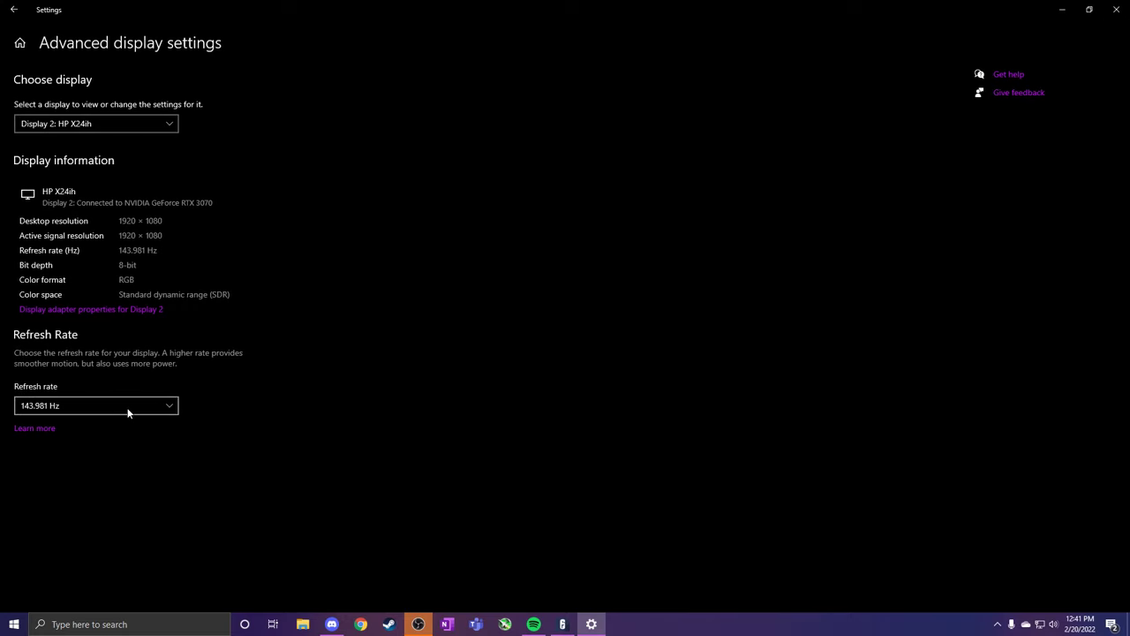
click(95, 405)
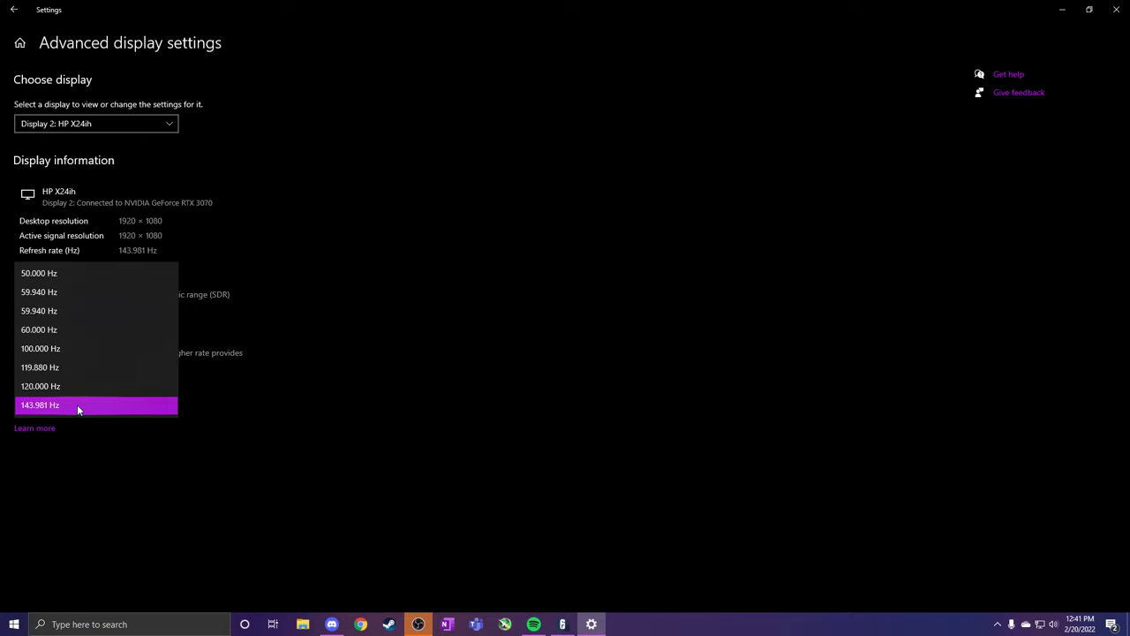
mouse_move(152, 398)
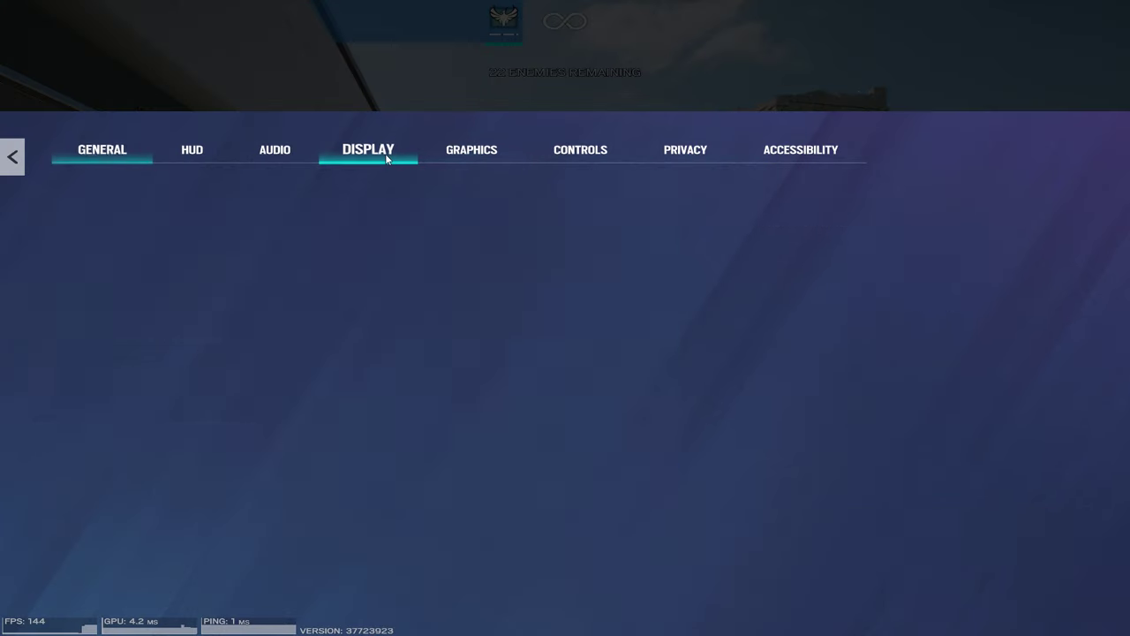
Step: View the game's Display options, then close the Start menu to reveal the desktop
click(368, 150)
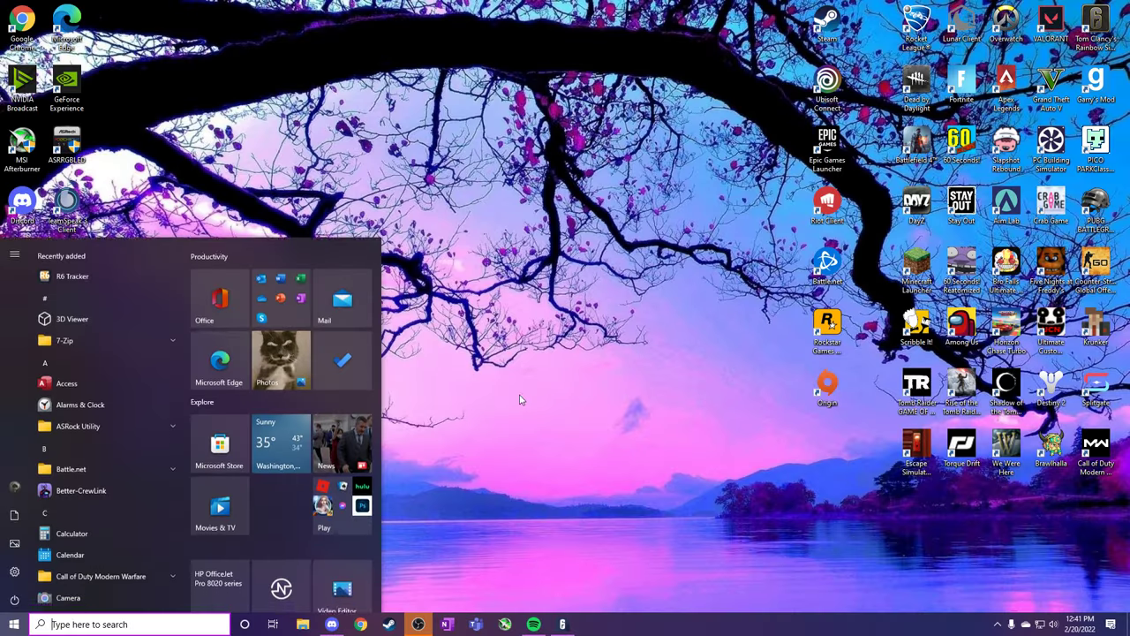
click(519, 399)
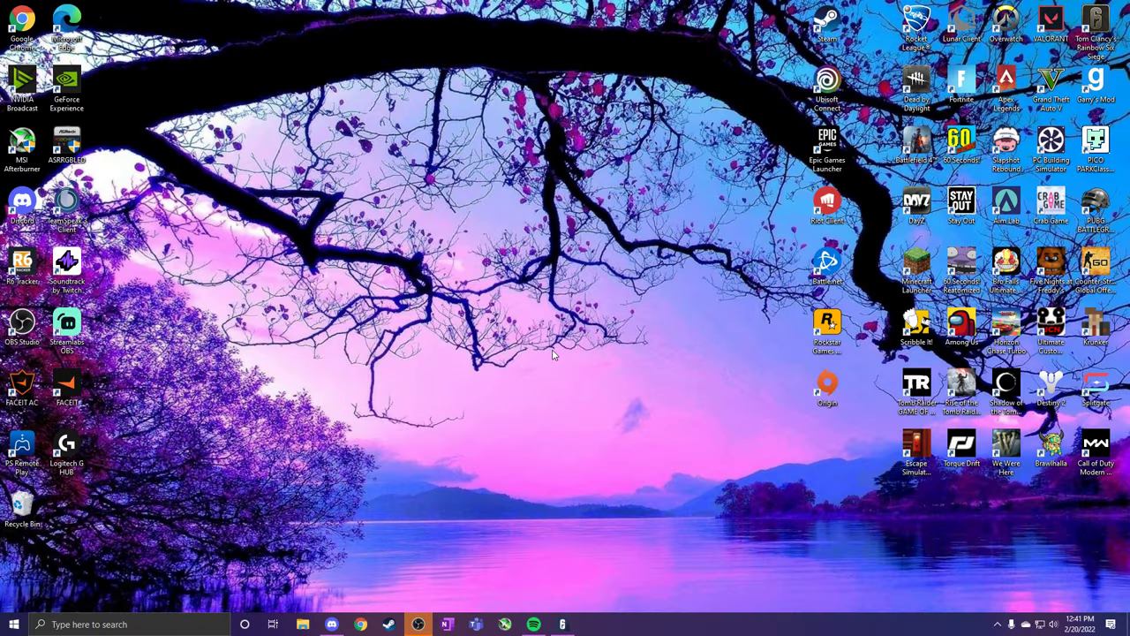